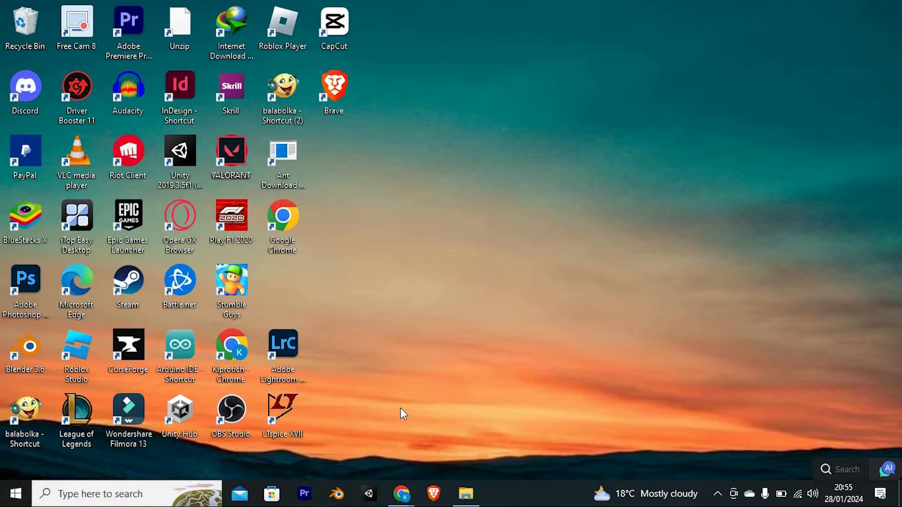
Bring Chrome forward and show the Orange Holiday SIM Europe offers and destinations section
click(401, 494)
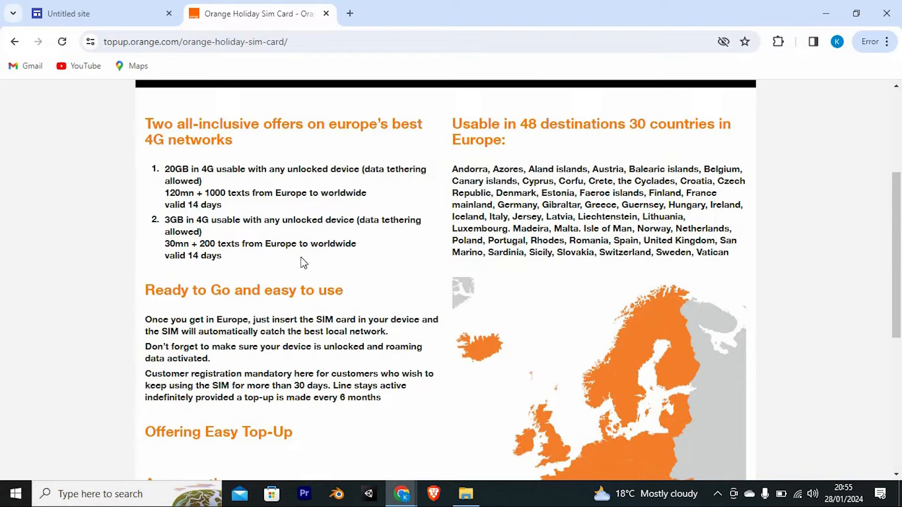
scroll(down, 3)
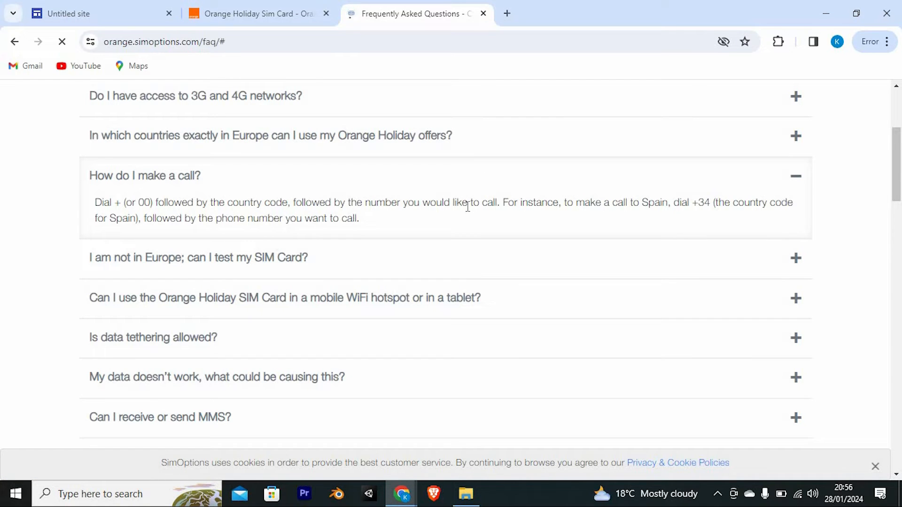
Show the FAQ answer to 'How do I make a call?' on the Orange Holiday FAQ page
click(62, 41)
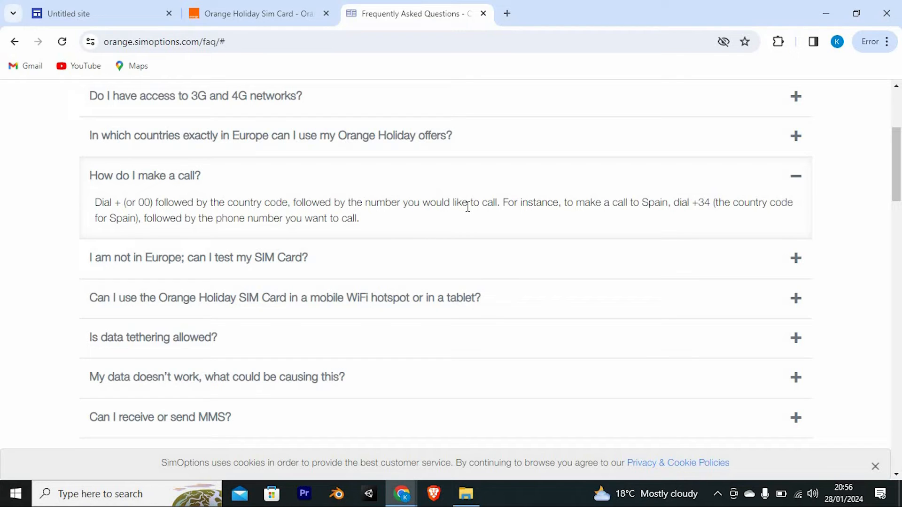
scroll(down, 3)
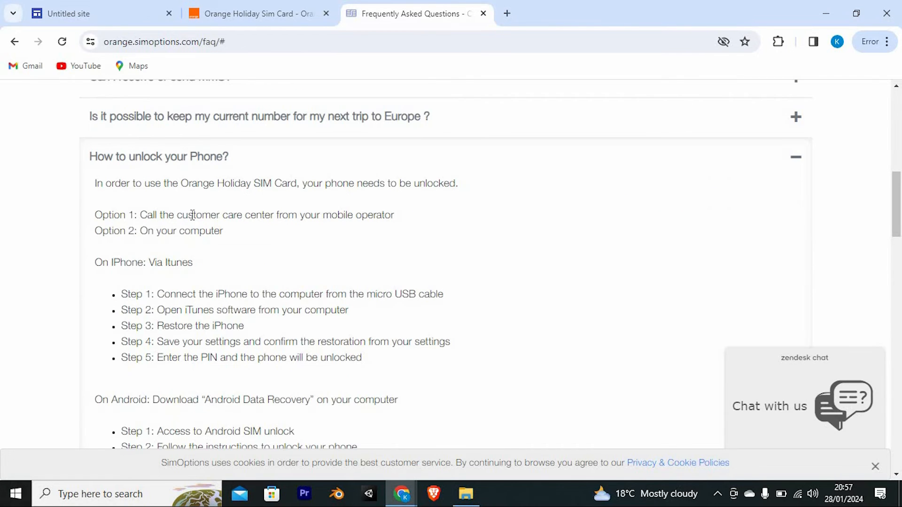
mouse_move(258, 206)
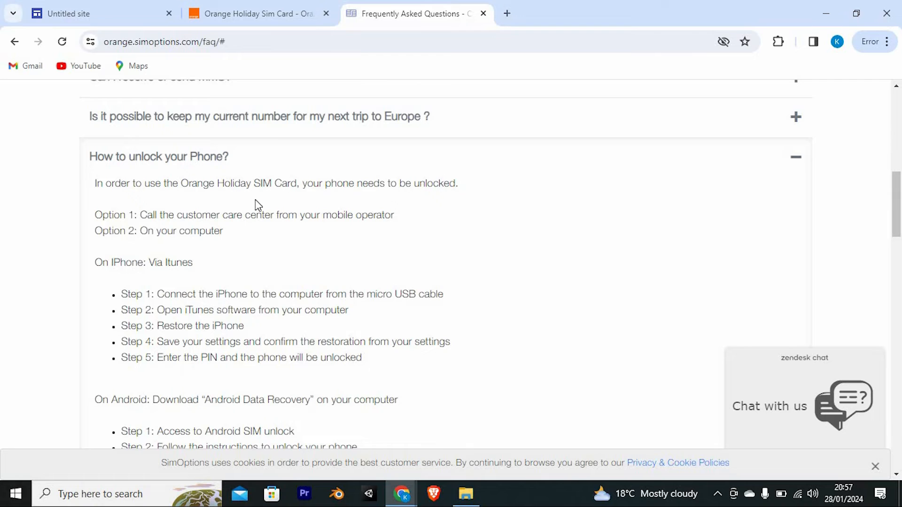
mouse_move(388, 247)
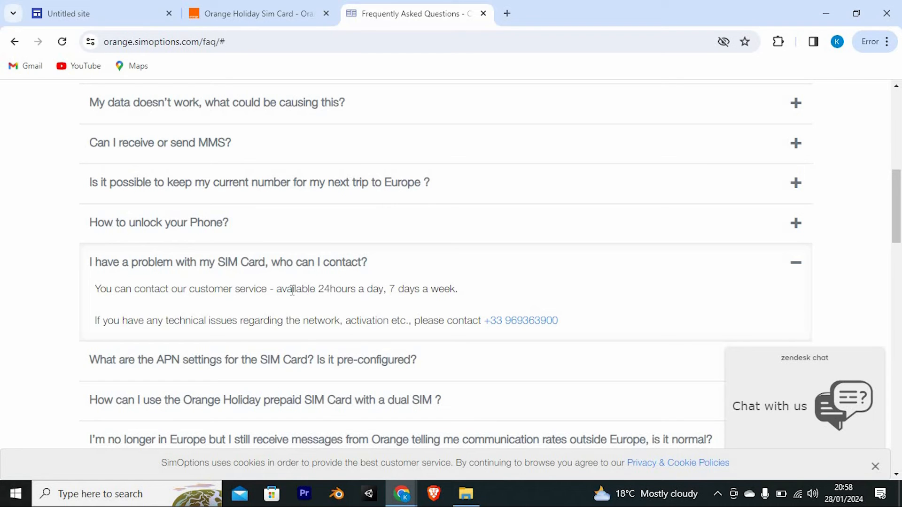
mouse_move(524, 273)
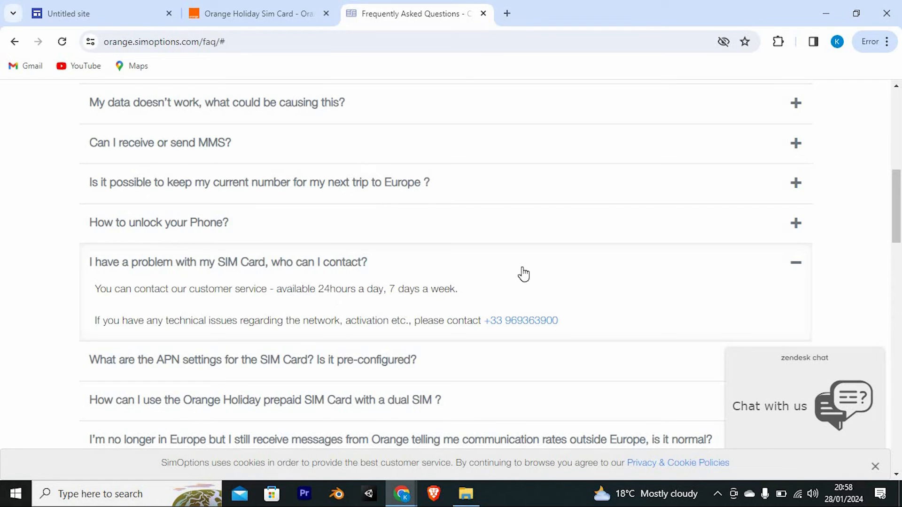
mouse_move(471, 271)
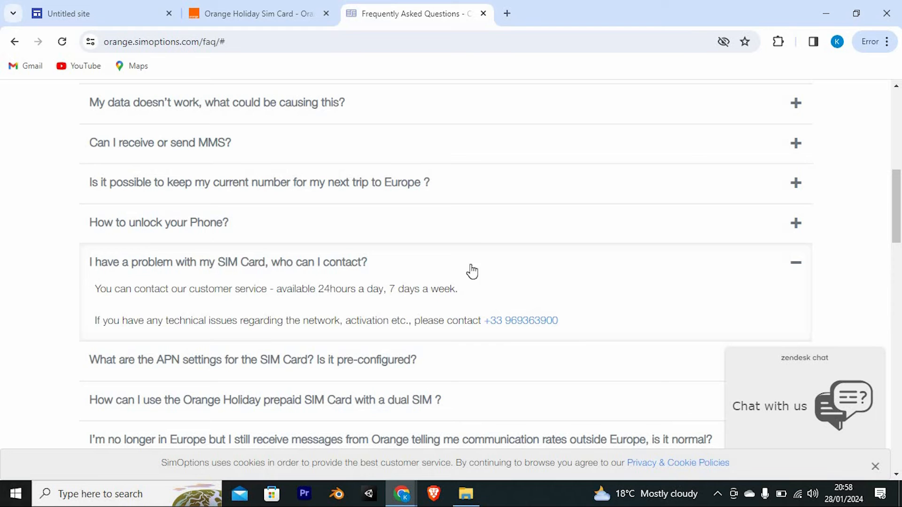